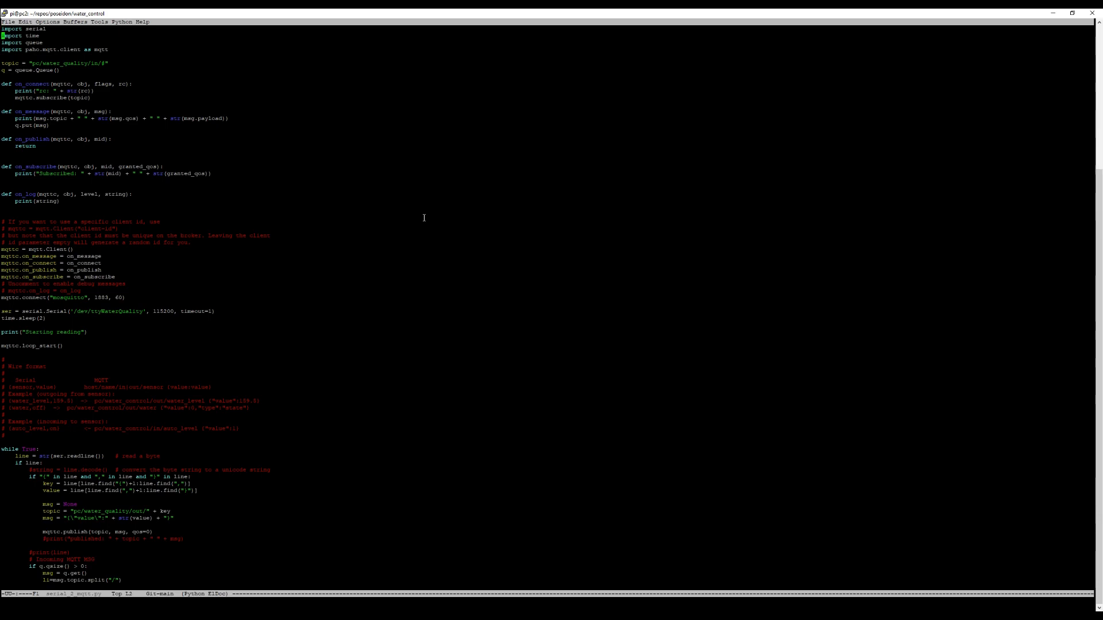
Leave serial_2_mqtt.py and browse the water_quality directory listing in Dired
click(3, 380)
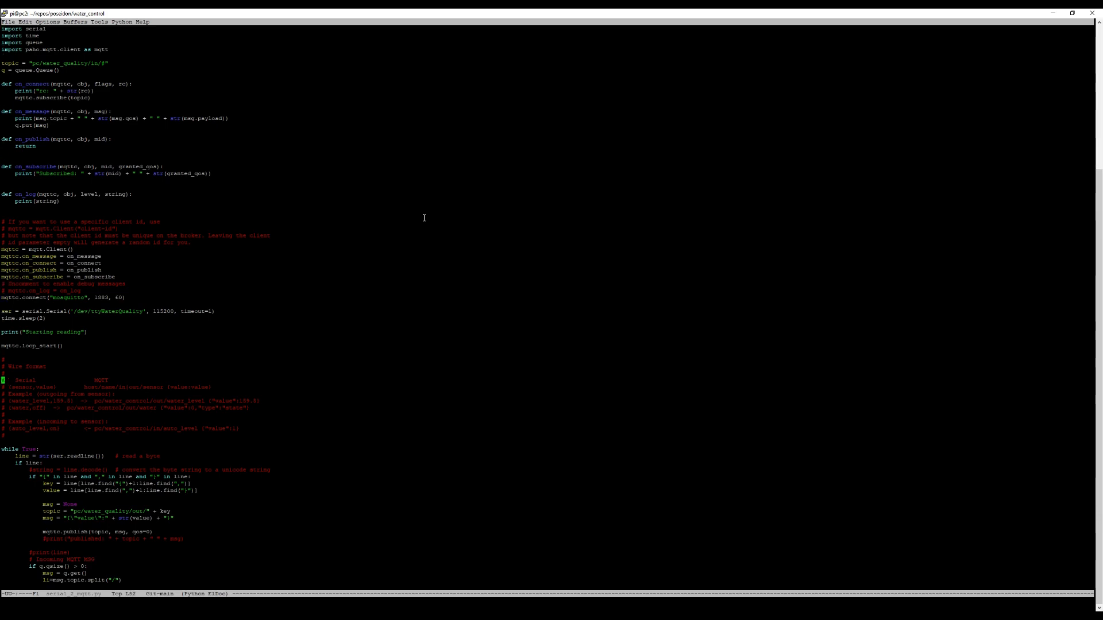
scroll(down, 3)
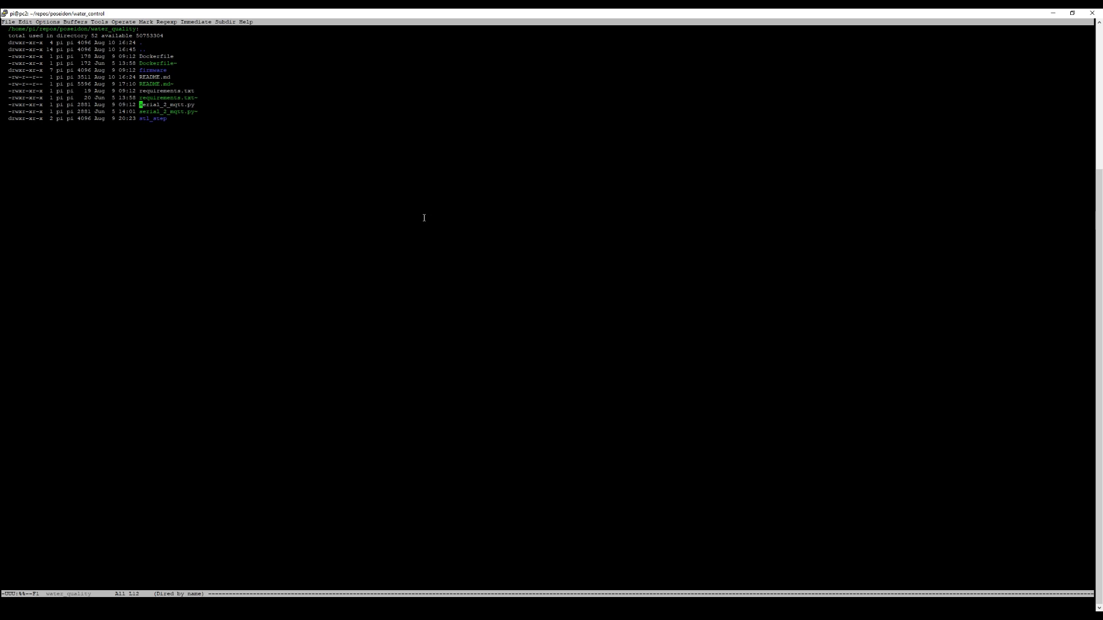
Visit main.cpp from firmware/src in the Dired listing
key(Up)
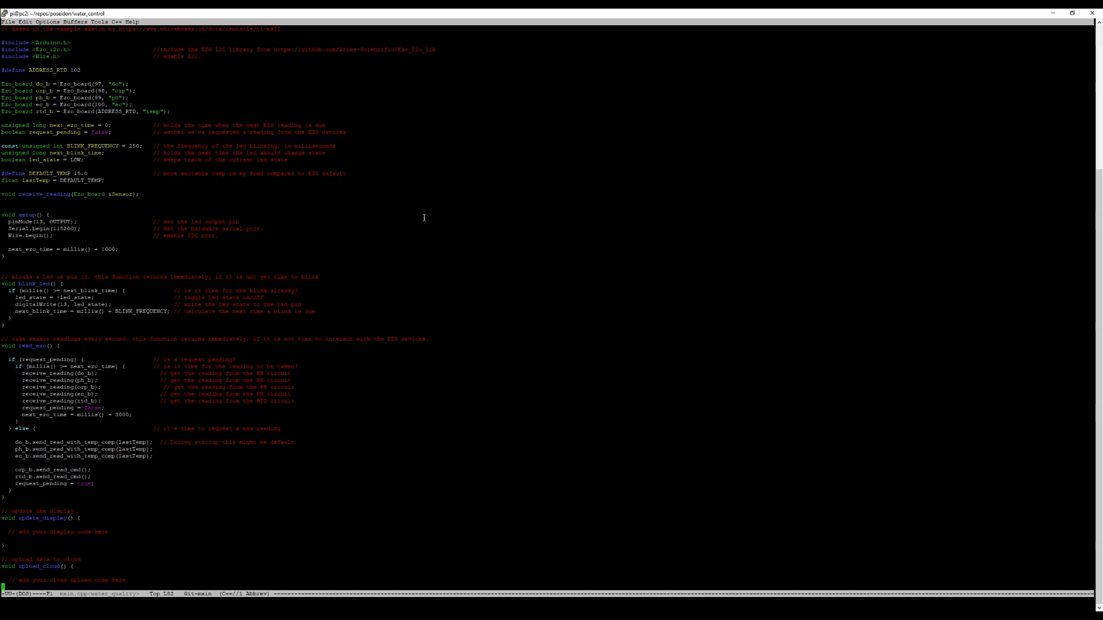
Scroll through main.cpp to the reading decoder and void loop() calling update_display() and upload_cloud()
scroll(down, 3)
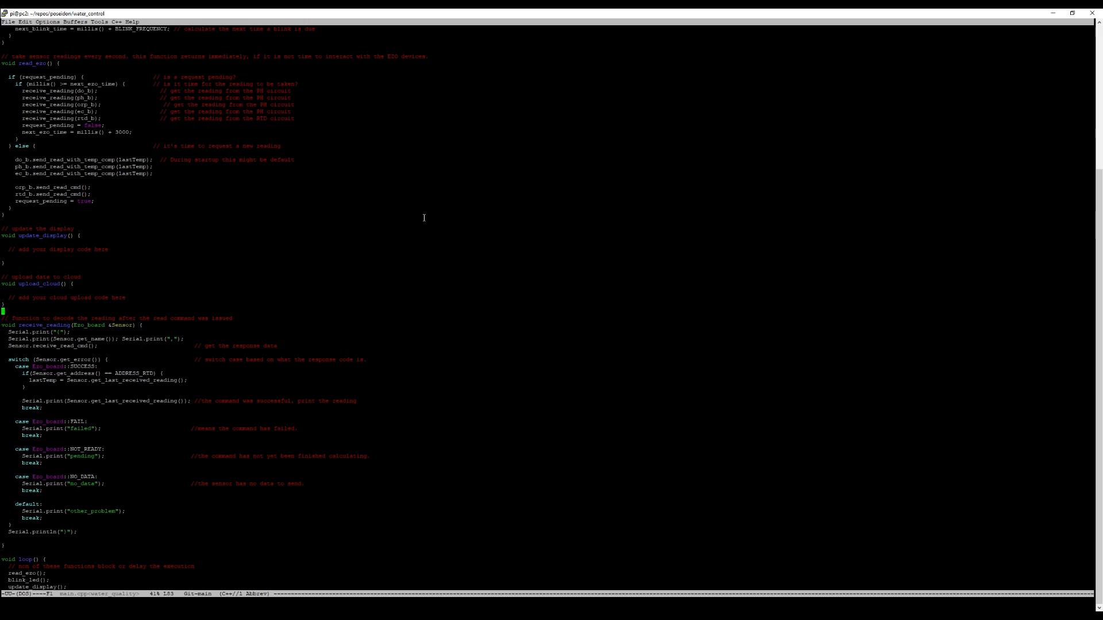
scroll(up, 3)
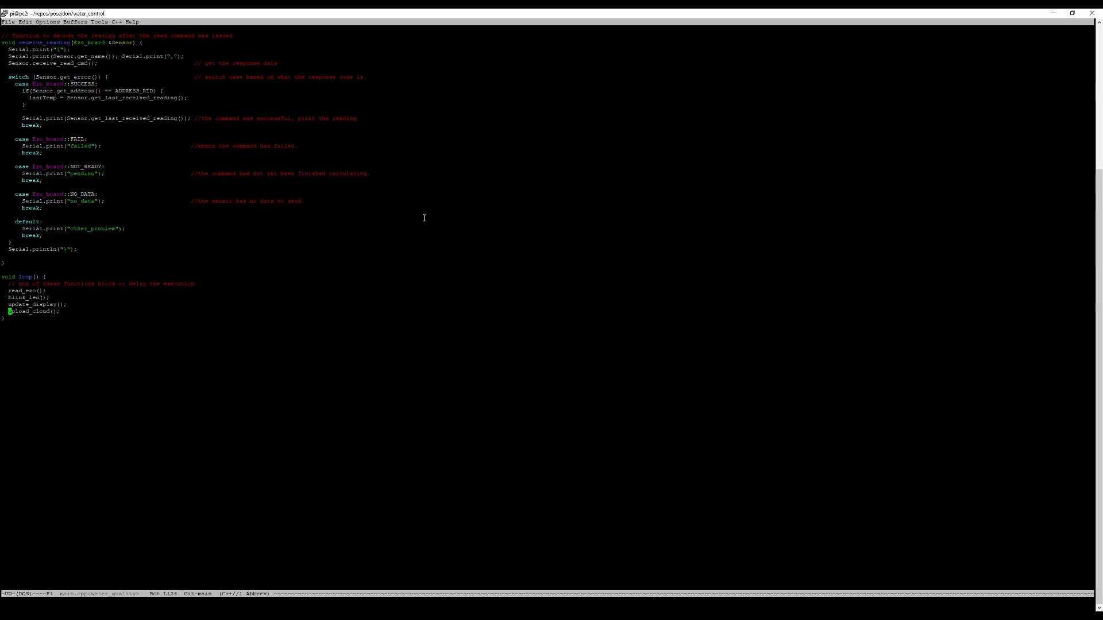
Search main.cpp for 'upload_cloud', then bring up the find-file prompt in firmware/src
text(upload_cloud() {)
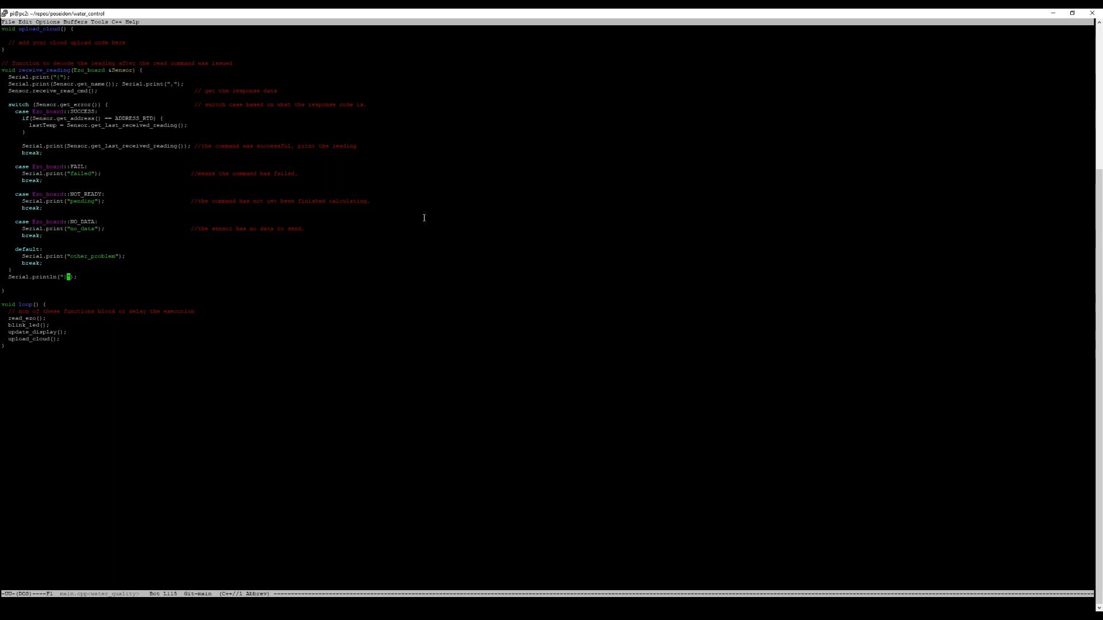
text(")
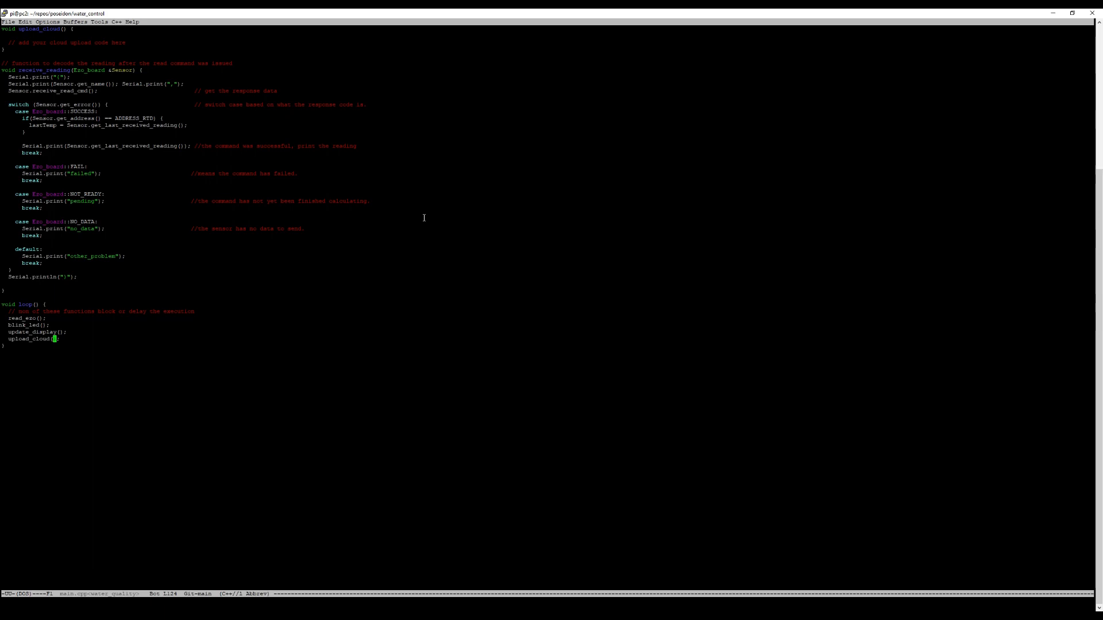
key(C-x C-f)
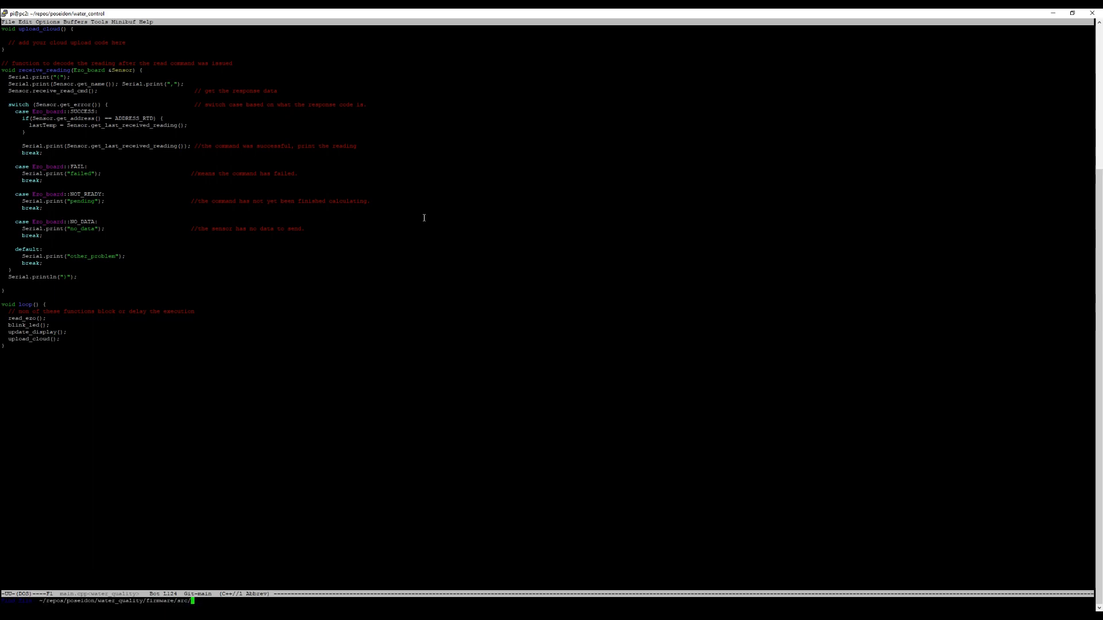